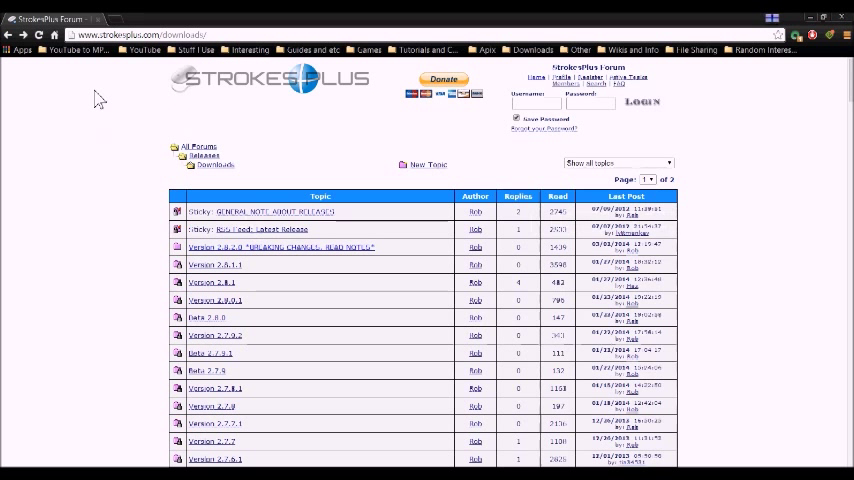
mouse_move(284, 158)
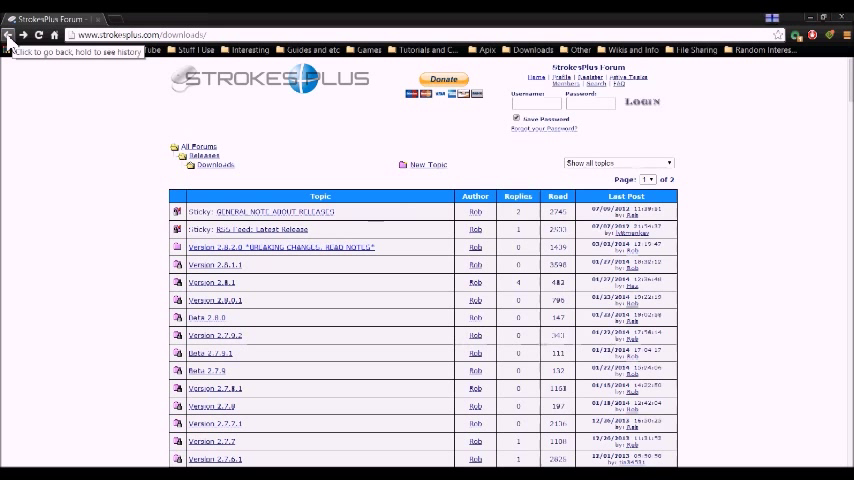
mouse_move(120, 136)
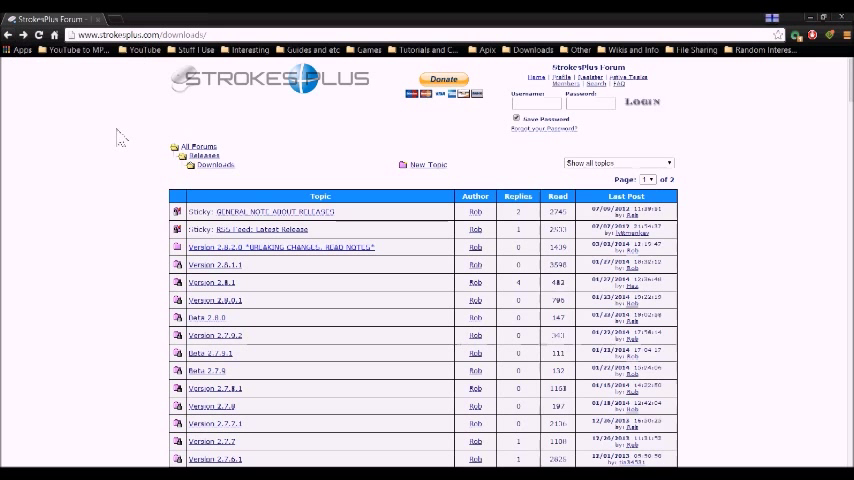
mouse_move(156, 260)
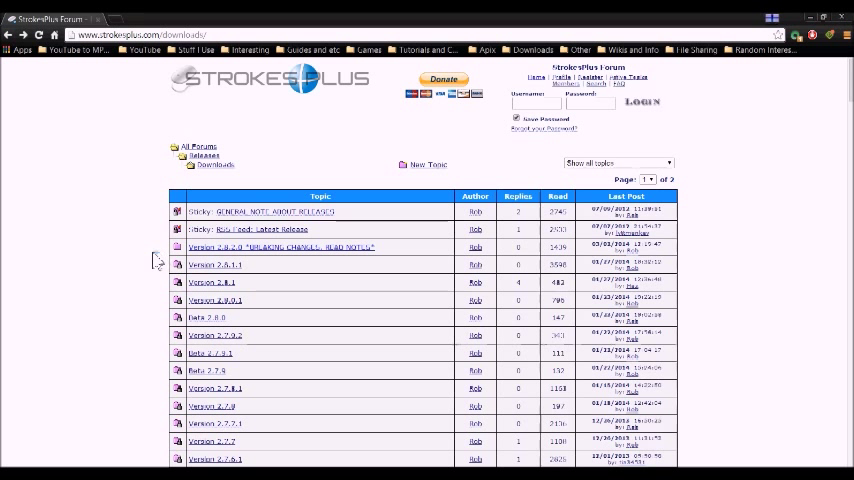
Gesture back to the StrokesPlus home page in Chrome with a right-drag.
right_click(156, 260)
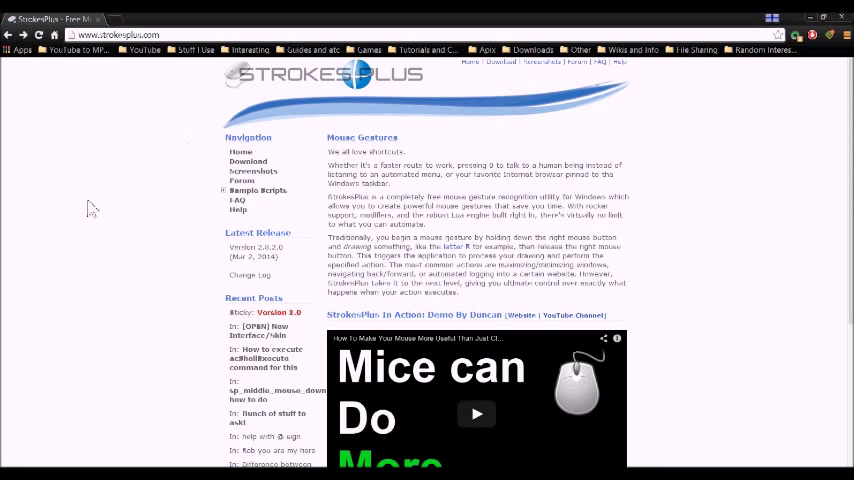
mouse_move(56, 300)
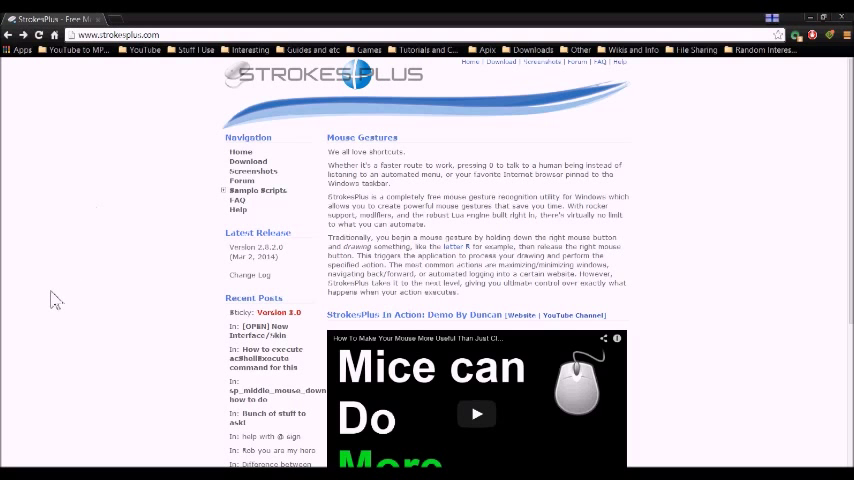
mouse_move(218, 306)
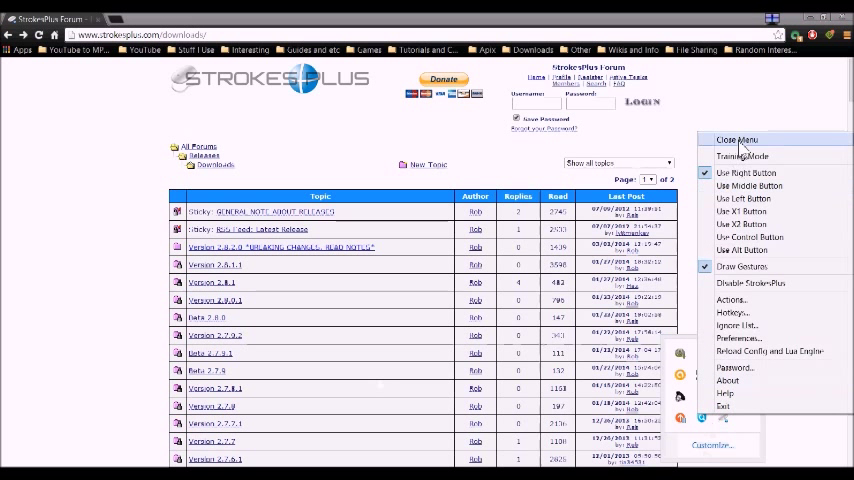
Record a figure-eight gesture via Training Mode and save it as 'eight'.
left_click(736, 140)
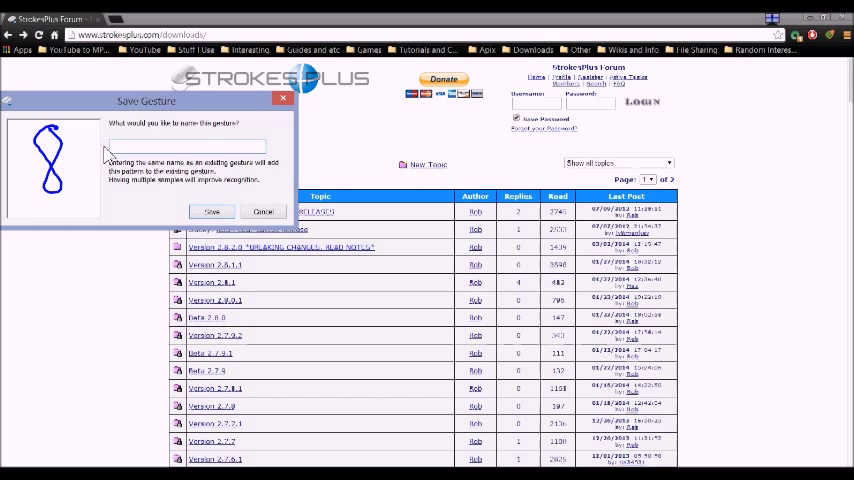
type("eight")
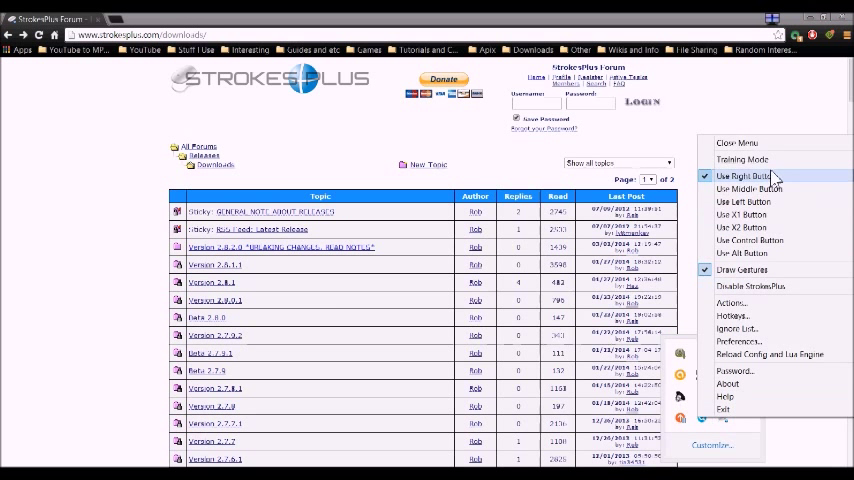
mouse_move(744, 240)
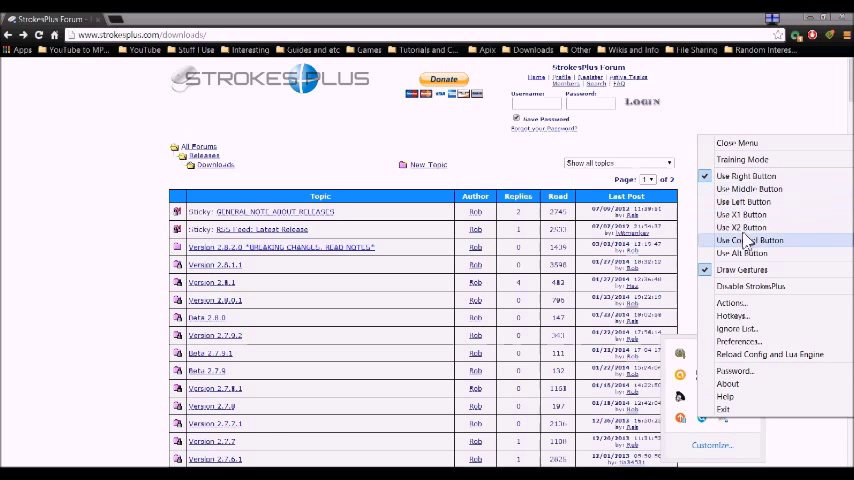
mouse_move(744, 202)
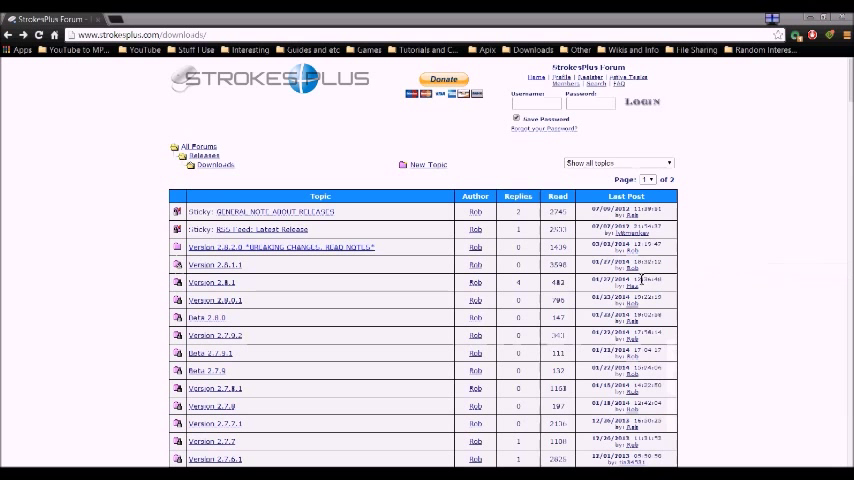
mouse_move(148, 250)
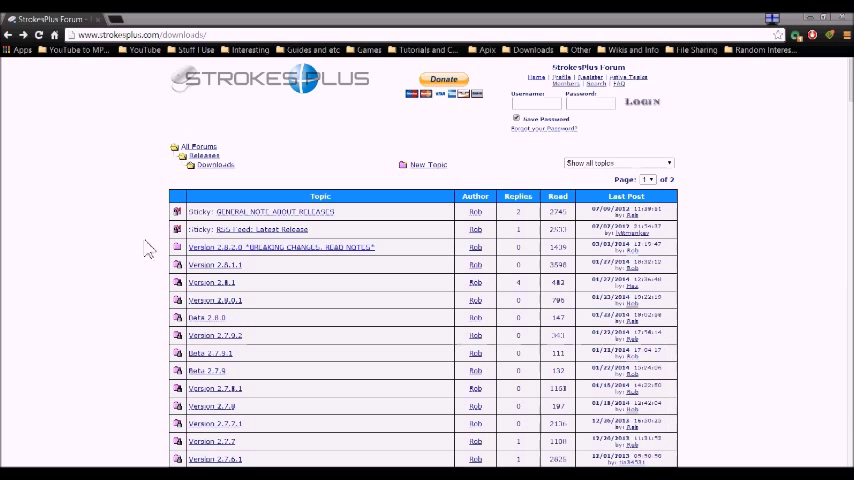
mouse_move(24, 260)
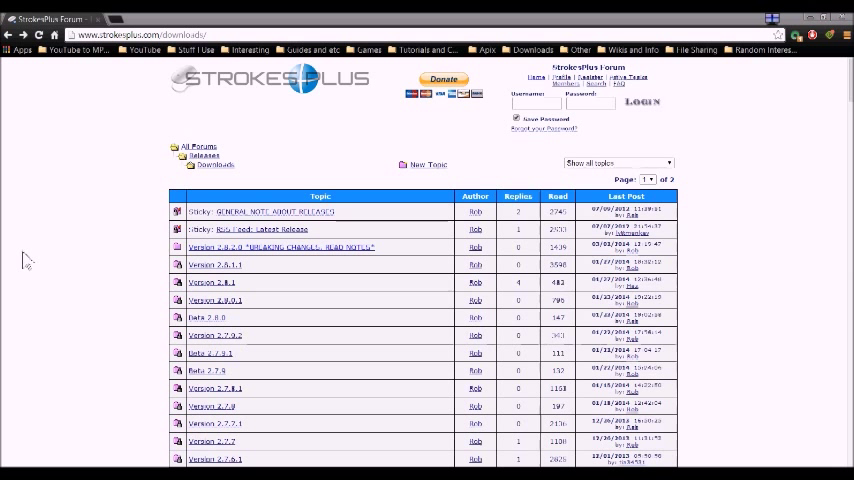
mouse_move(104, 204)
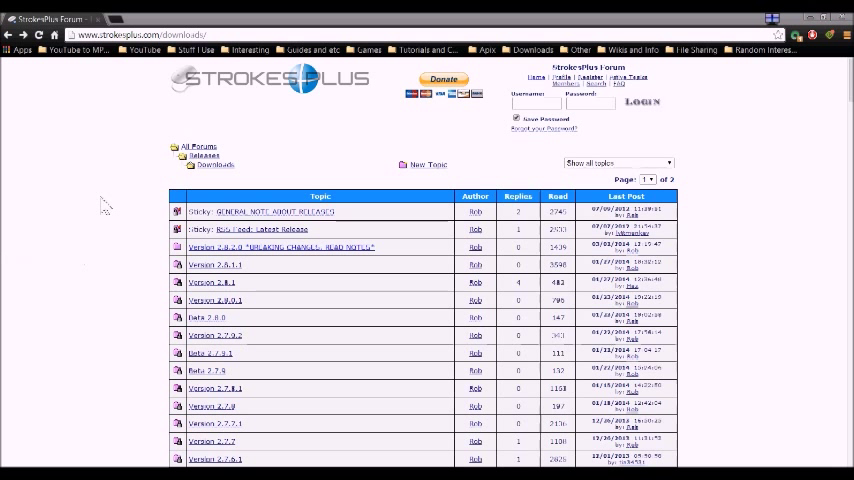
mouse_move(164, 286)
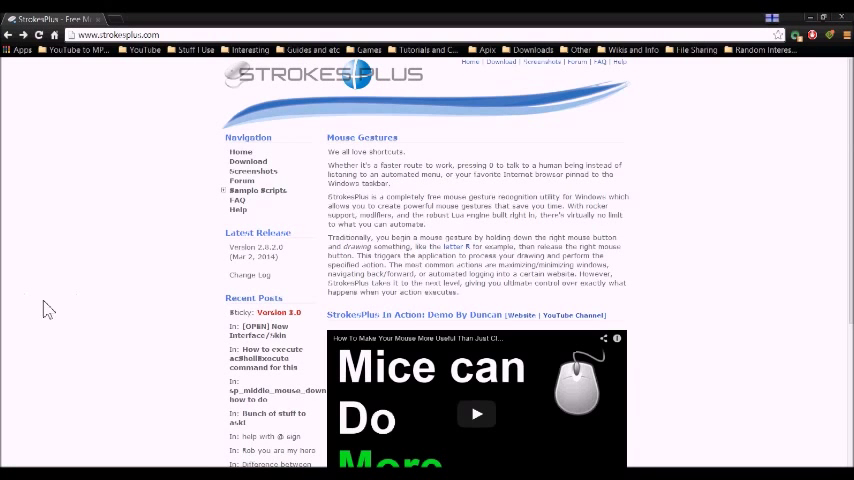
Dismiss the tray menu after reviewing the Use Right/Control Button options.
left_click(248, 160)
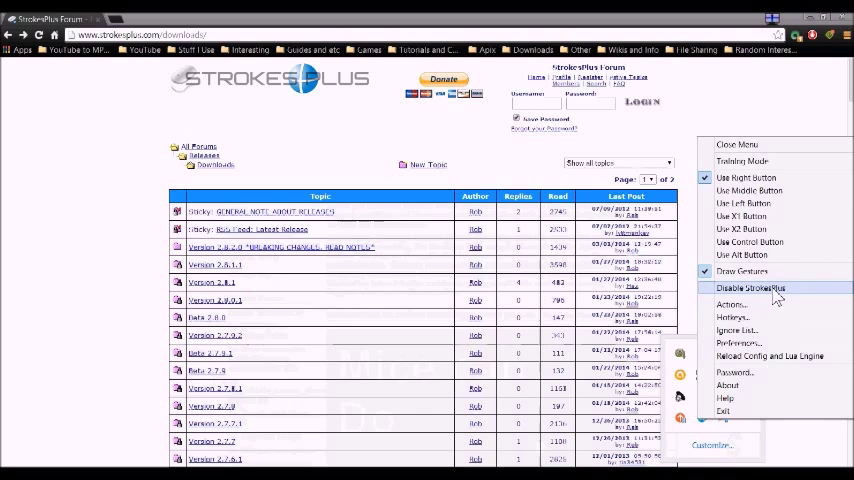
Review the Refresh action under Configure Actions, then move to Configure Hotkeys.
left_click(732, 304)
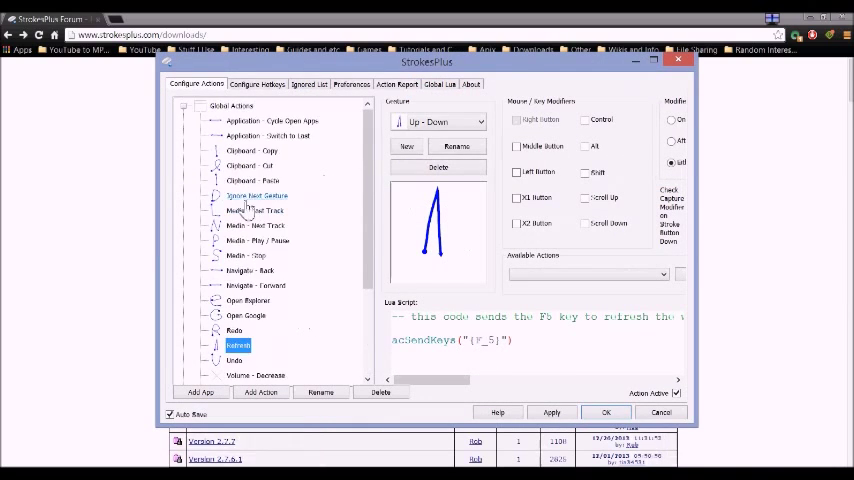
scroll("down", 3)
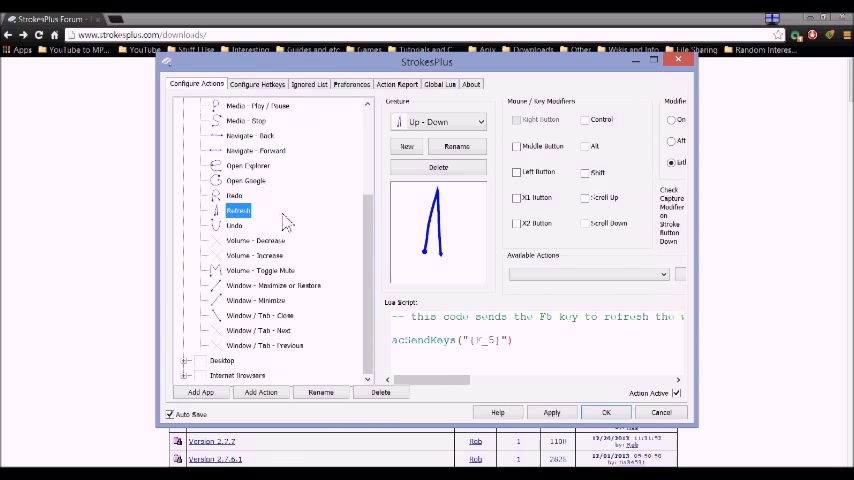
mouse_move(530, 268)
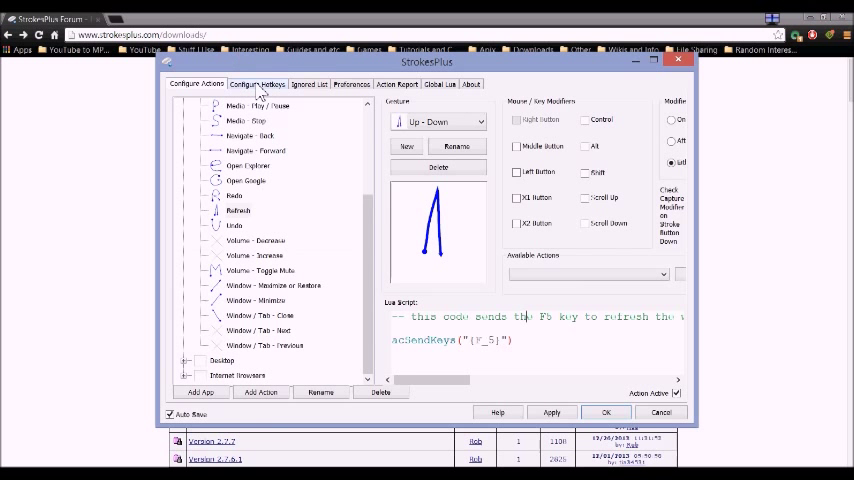
left_click(256, 84)
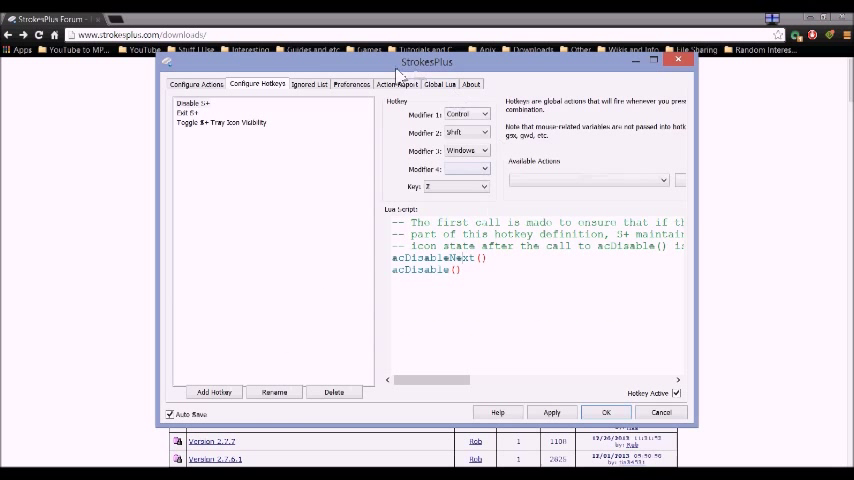
Review the Ignored List entry, then switch to the Preferences settings.
left_click(308, 84)
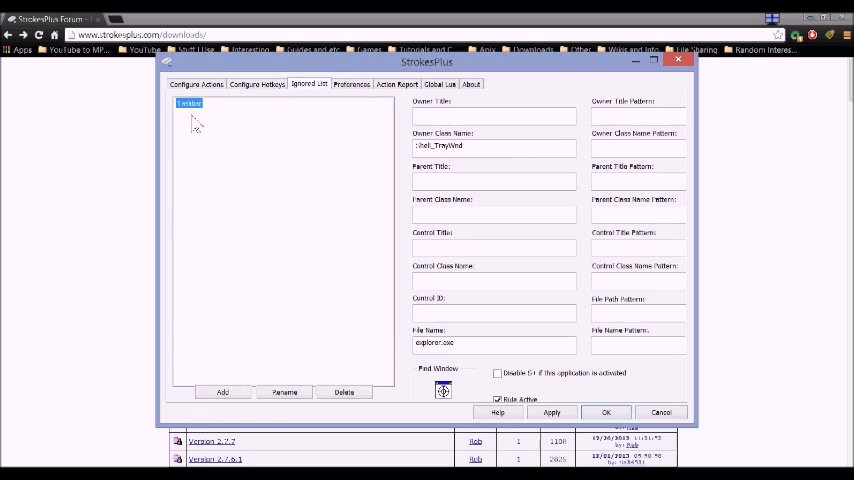
mouse_move(258, 210)
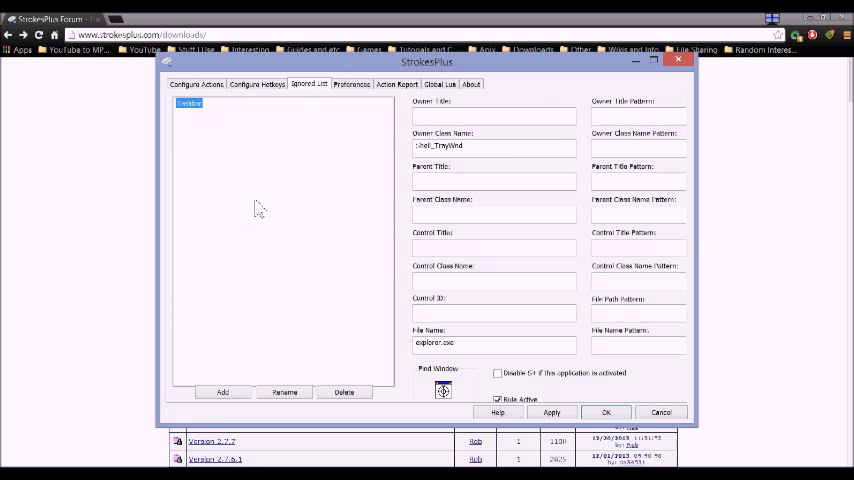
mouse_move(156, 168)
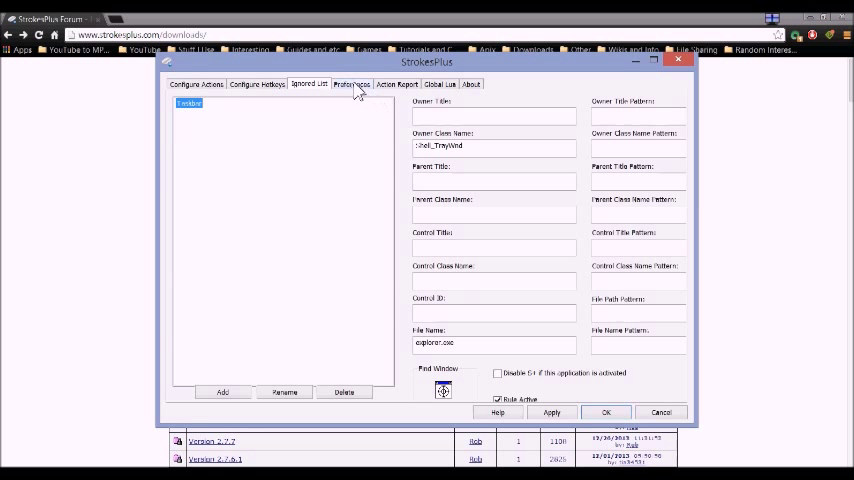
mouse_move(356, 92)
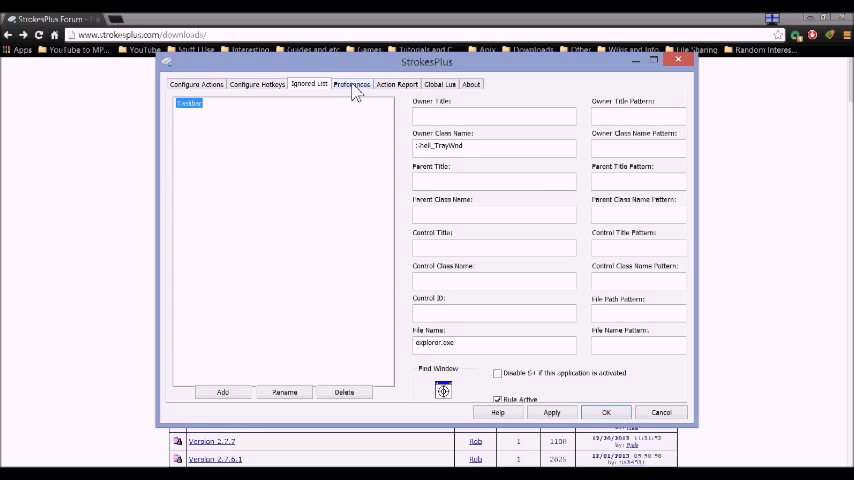
left_click(350, 84)
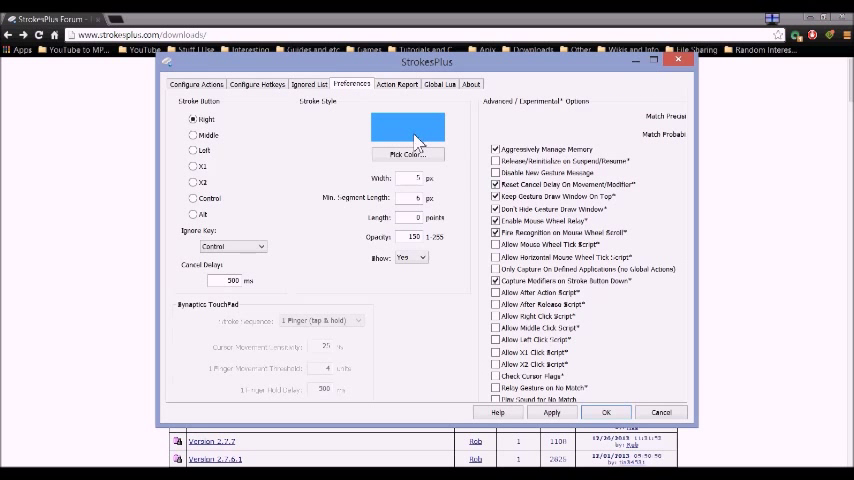
Inspect the stroke Color dialog via Pick Color unchanged, then show the Action Report.
left_click(408, 156)
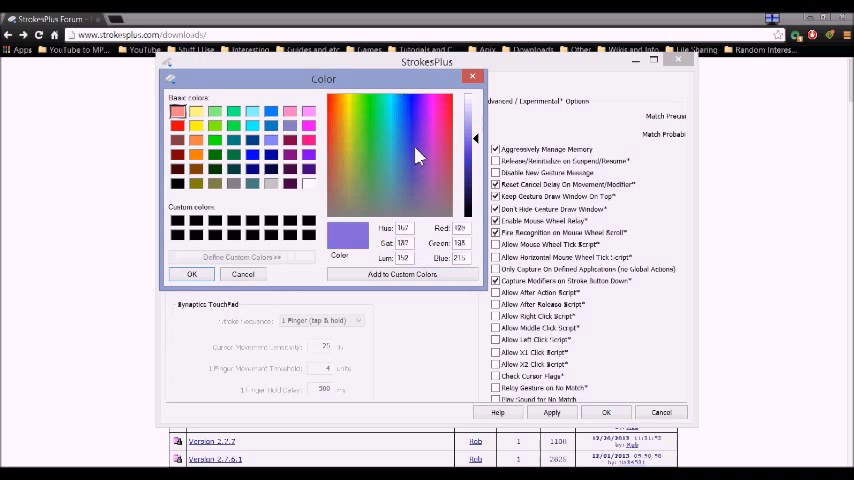
left_click(380, 140)
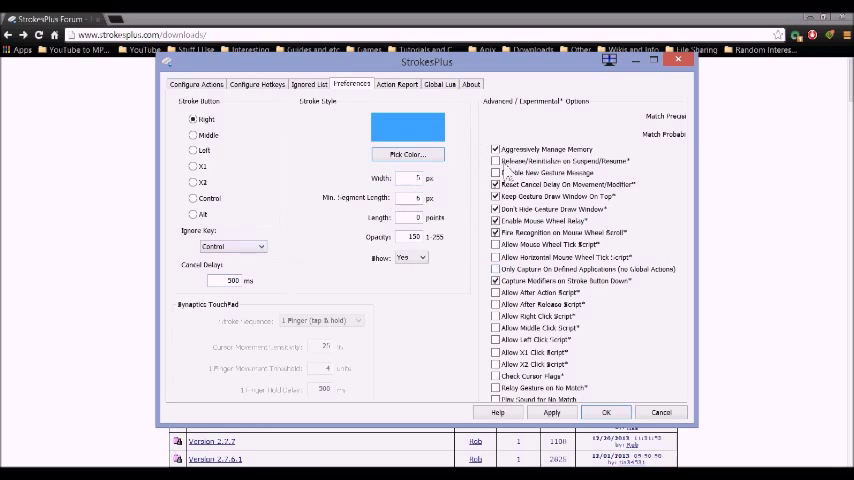
left_click(396, 84)
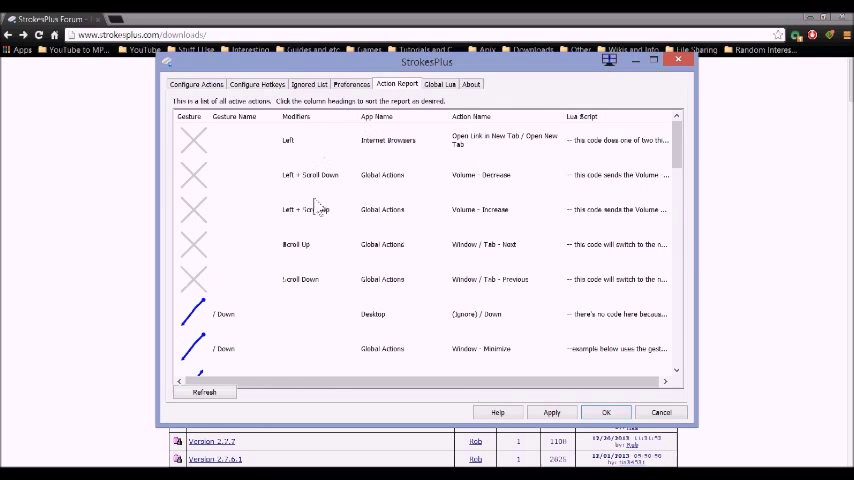
View the About credits and close the StrokesPlus settings window.
scroll("down", 3)
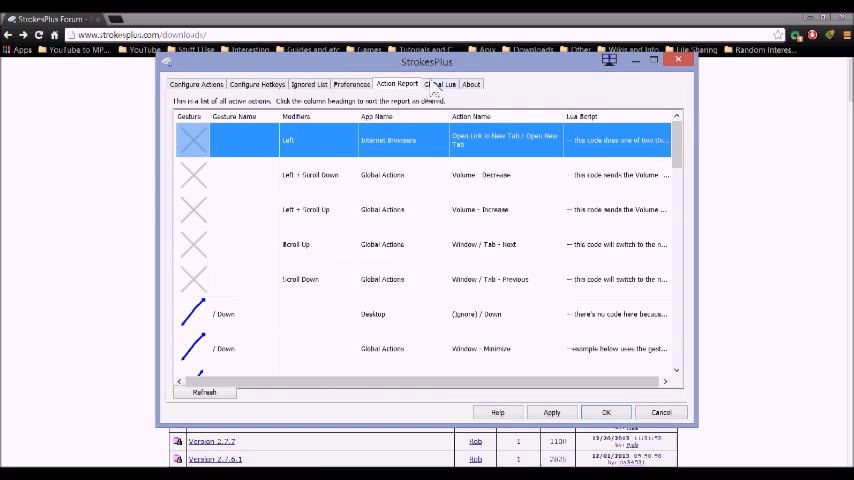
left_click(470, 84)
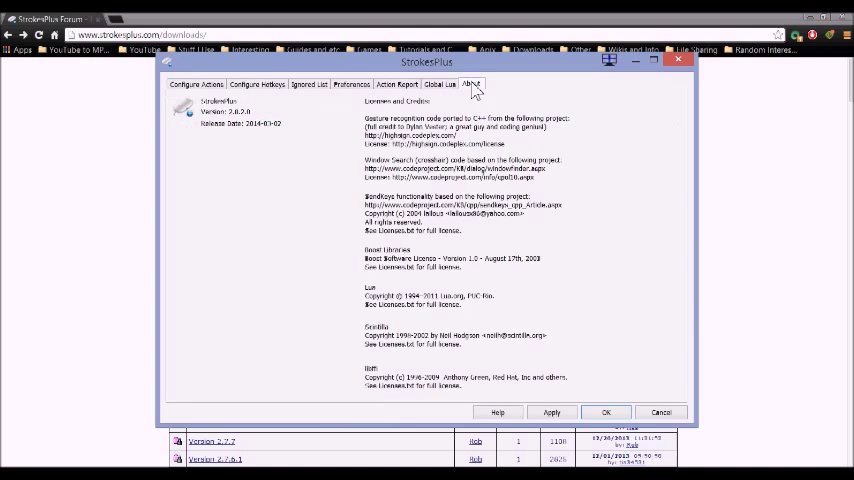
left_click(196, 84)
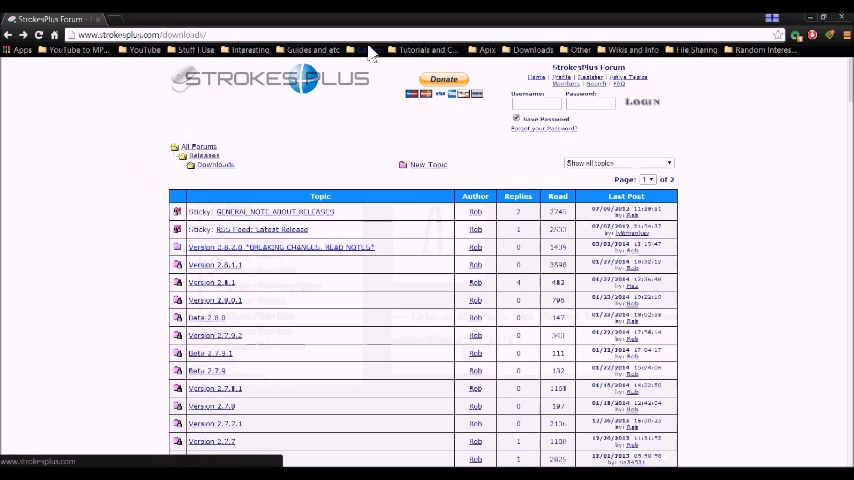
mouse_move(68, 126)
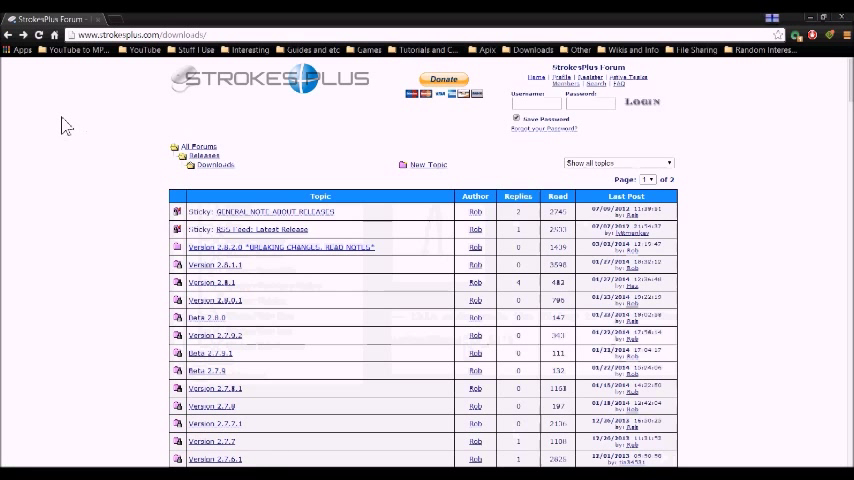
mouse_move(176, 138)
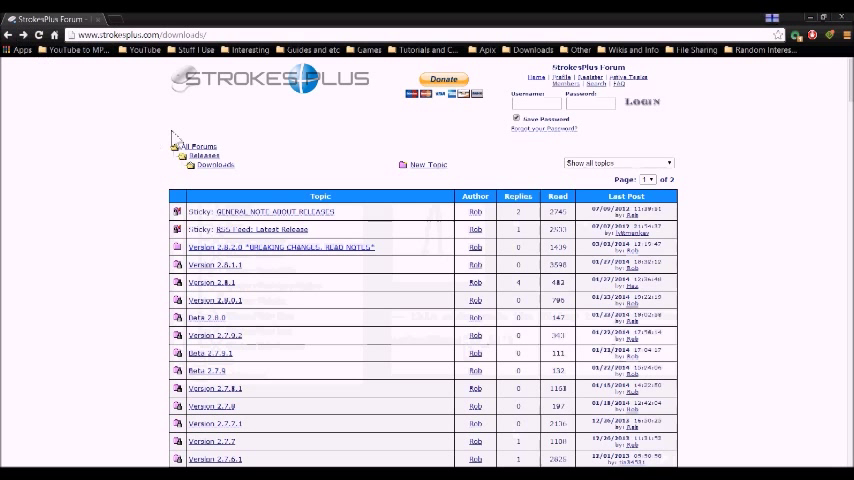
mouse_move(92, 316)
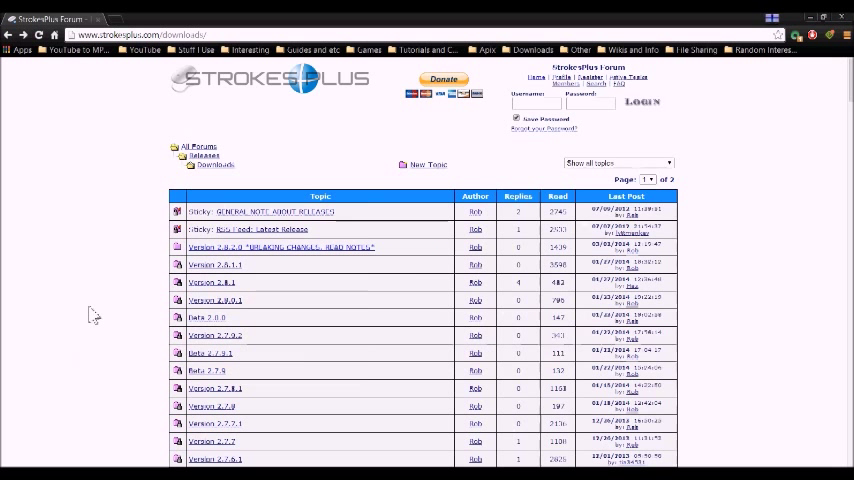